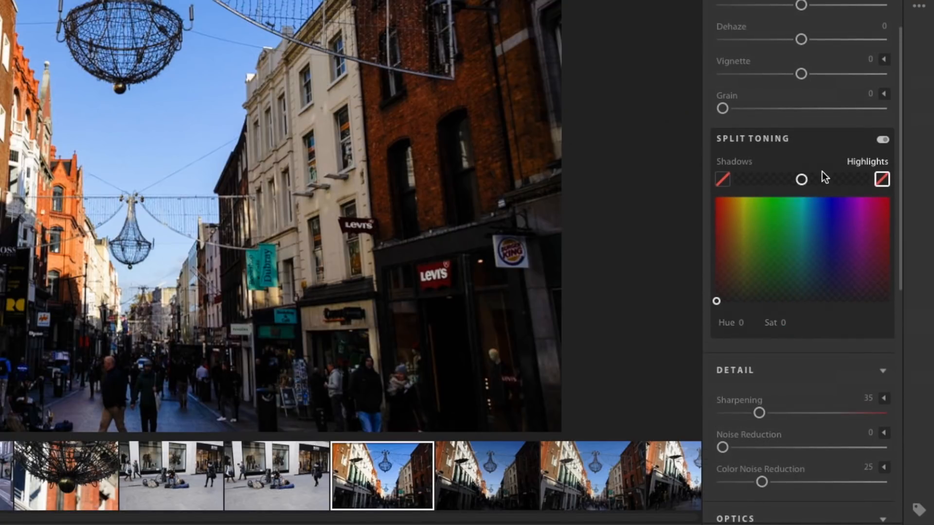
Step: Tint the street scene's shadows warm orange-brown with Hue 17 and Saturation 79
{"action": "left_click", "coordinate": [725, 221]}
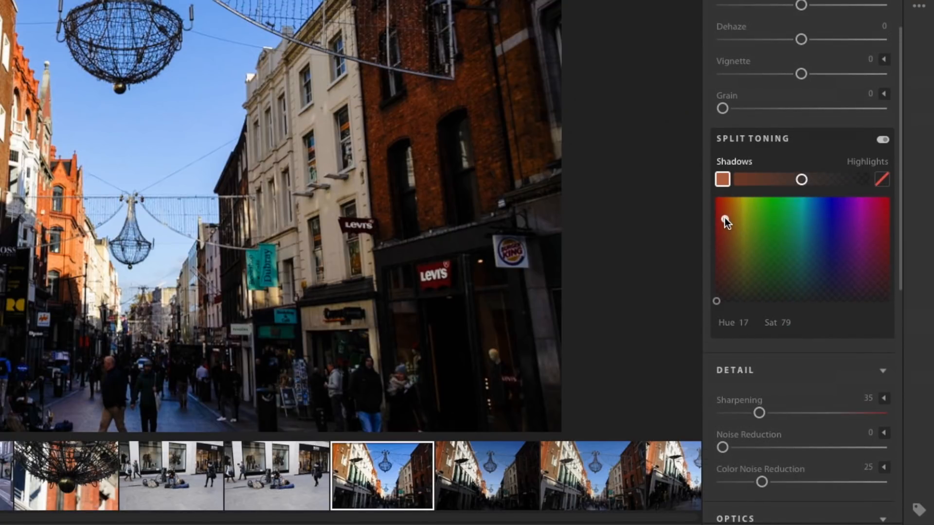
{"action": "left_click_drag", "start_coordinate": [726, 223], "coordinate": [732, 246]}
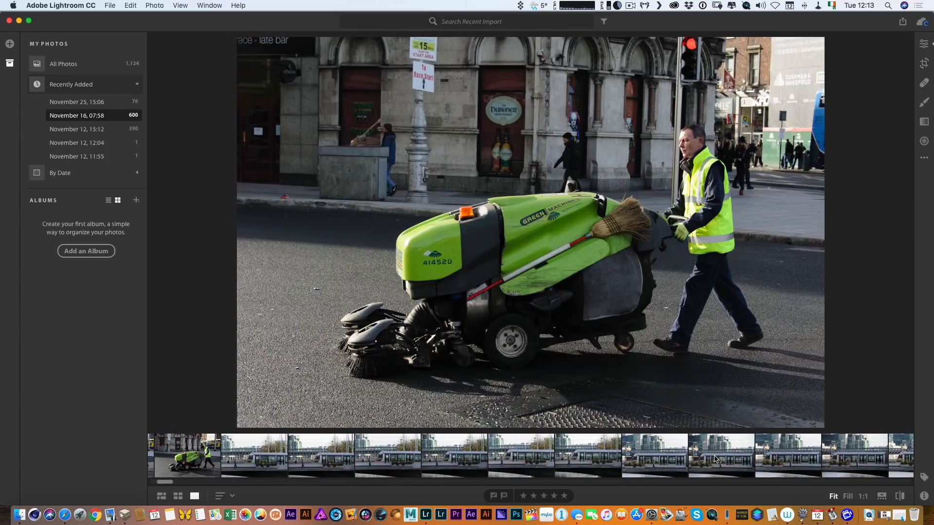
Step: Apply Auto light settings to the tram-on-bridge photo from the Edit panel
{"action": "left_click", "coordinate": [721, 457]}
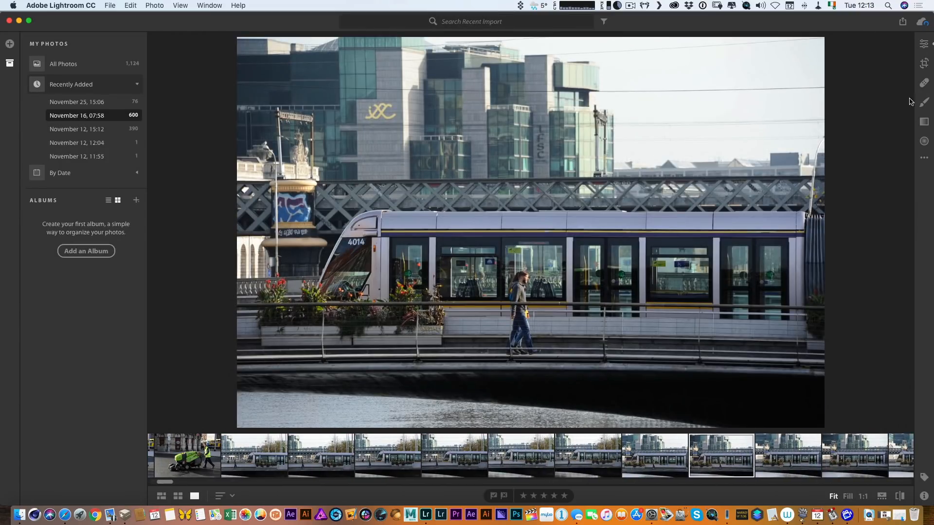
{"action": "left_click", "coordinate": [922, 43]}
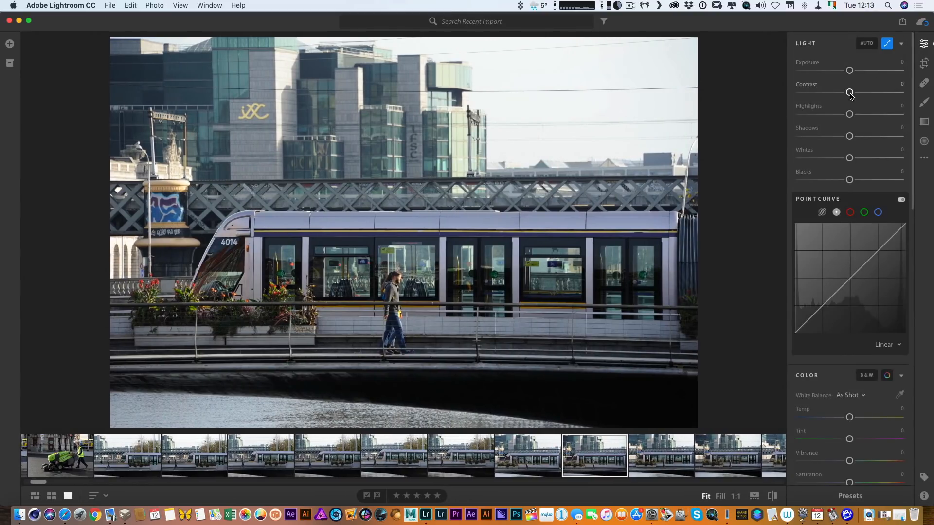
{"action": "left_click", "coordinate": [867, 42]}
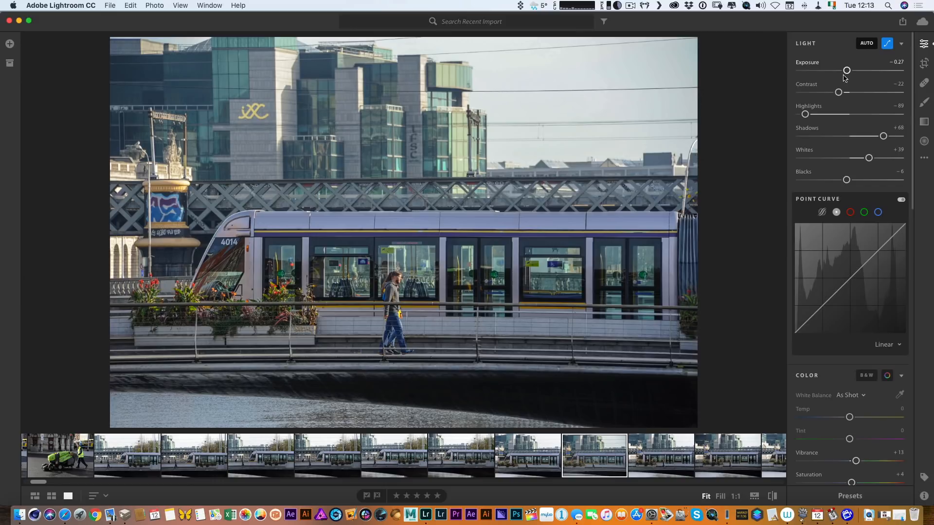
{"action": "mouse_move", "coordinate": [880, 137]}
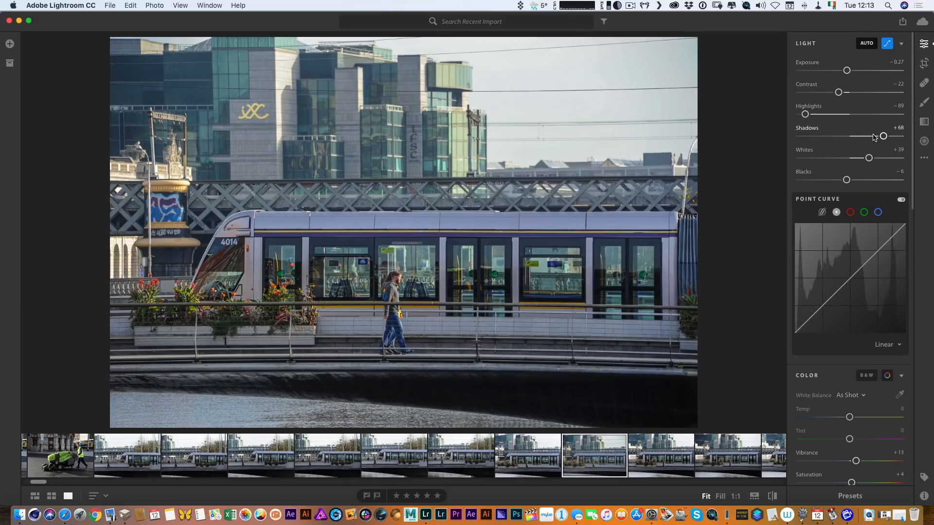